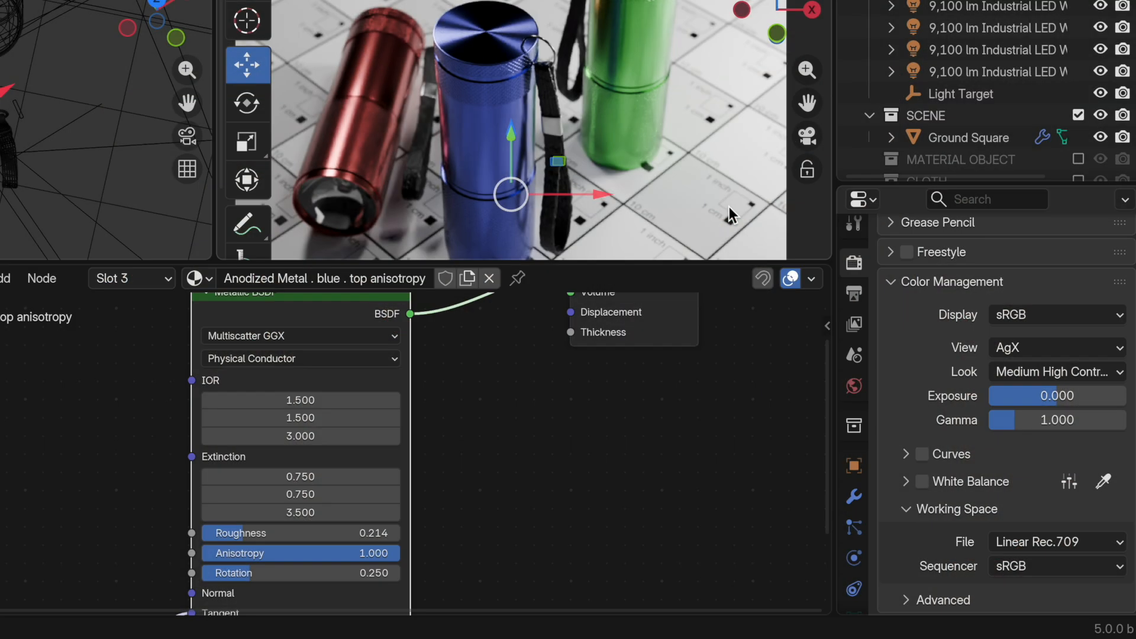
pyautogui.moveTo(1039, 548)
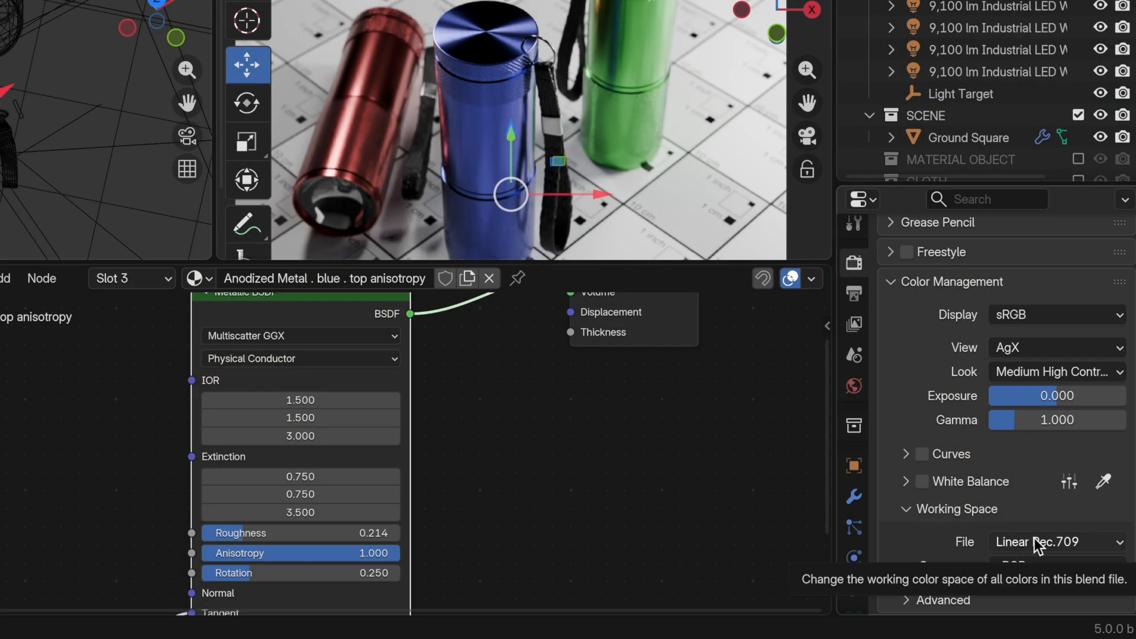
# Start converting the file's working color space to Linear Rec.2020, then cancel the conversion.
pyautogui.click(1057, 542)
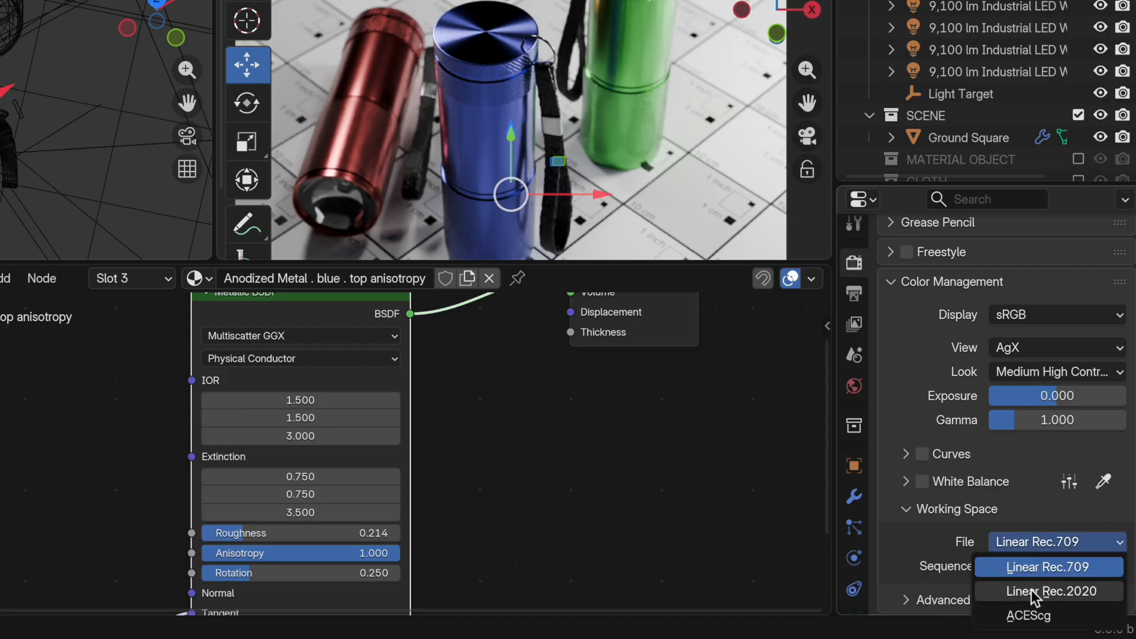
pyautogui.click(1049, 592)
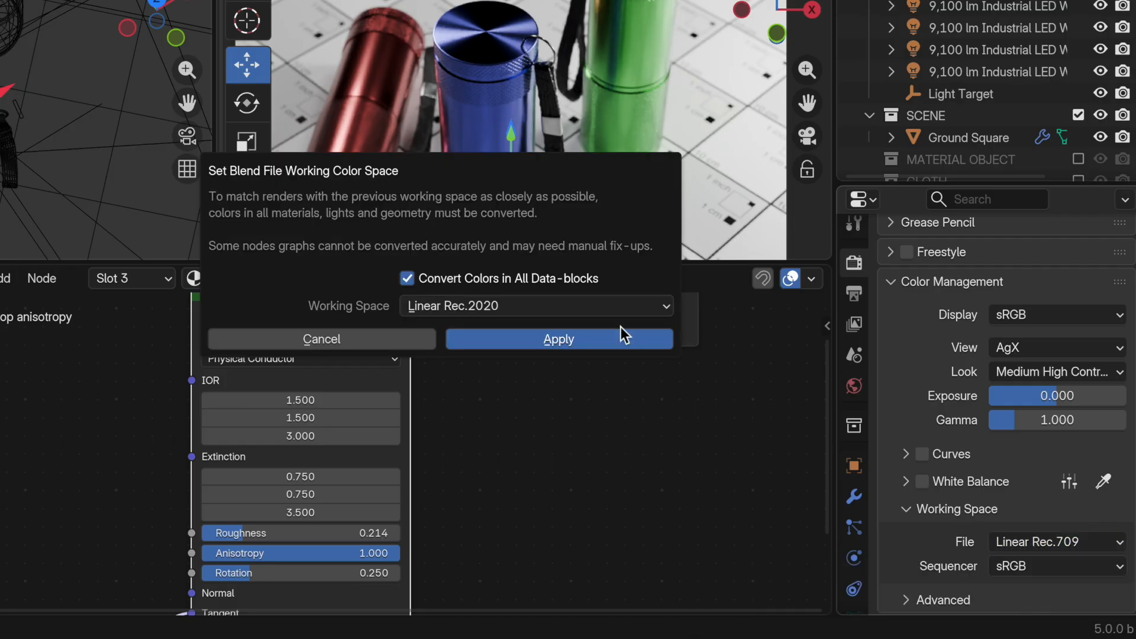
pyautogui.moveTo(622, 259)
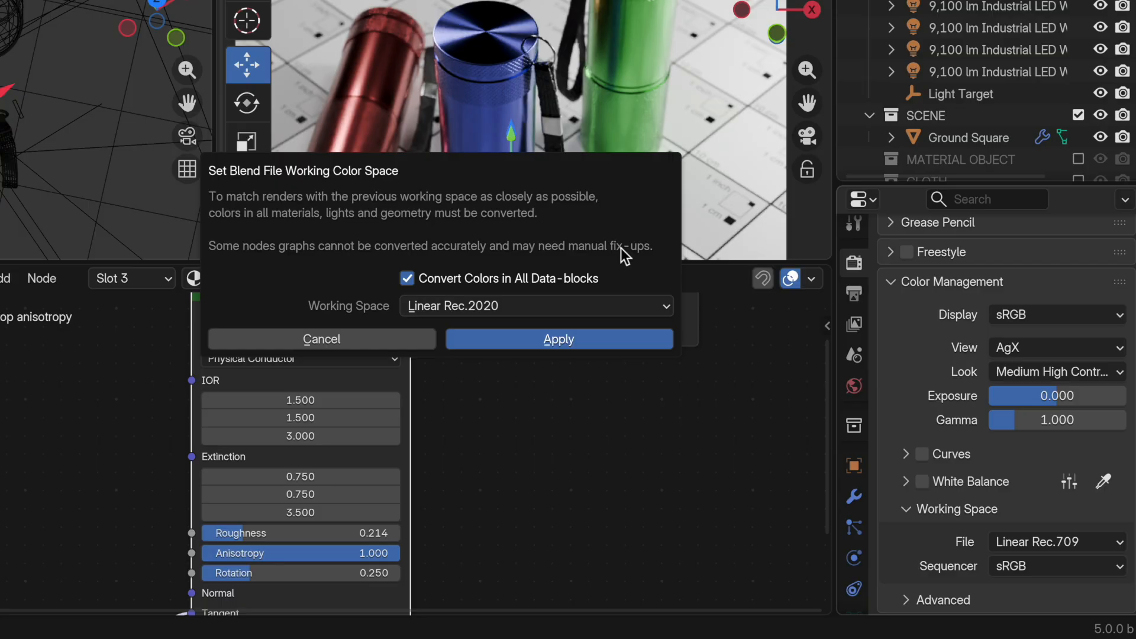
pyautogui.moveTo(321, 341)
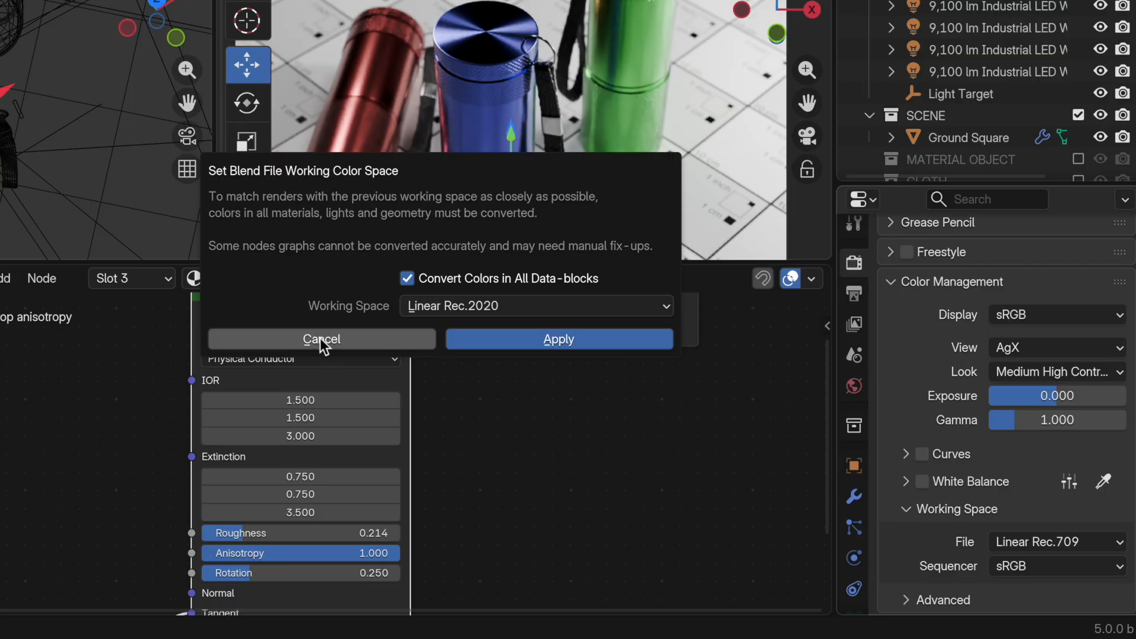
pyautogui.click(321, 339)
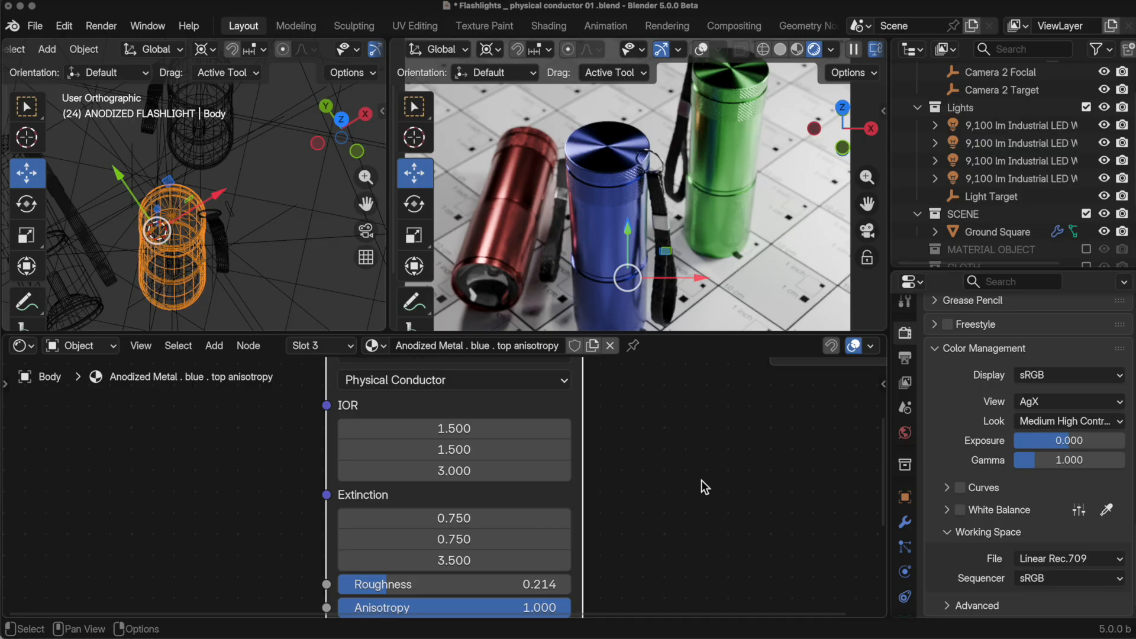
pyautogui.moveTo(582, 471)
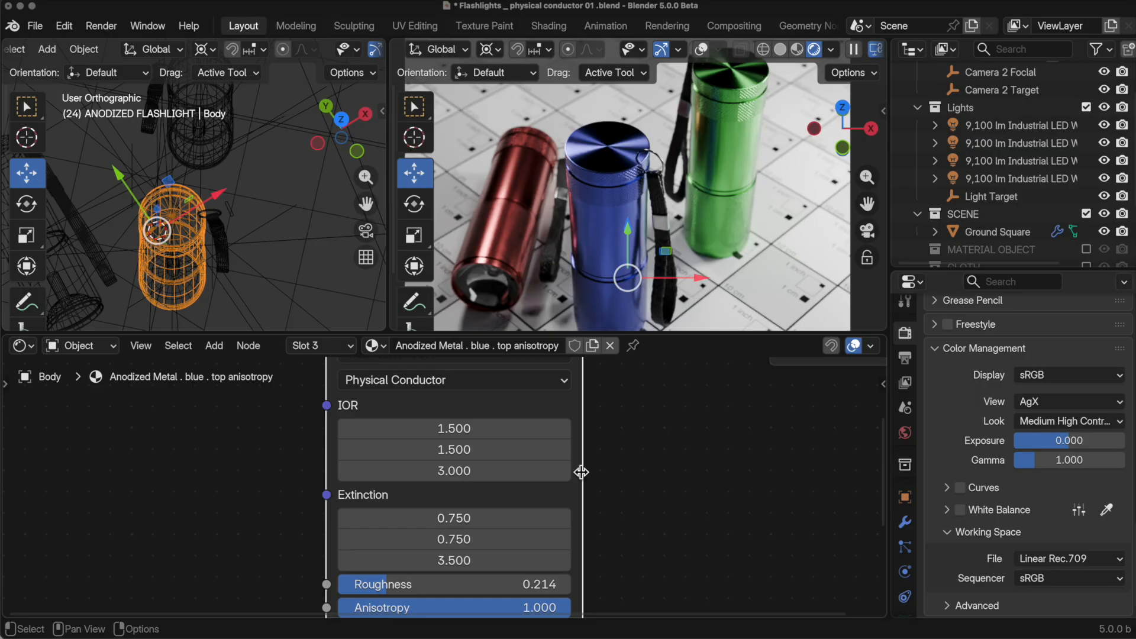
pyautogui.moveTo(632, 528)
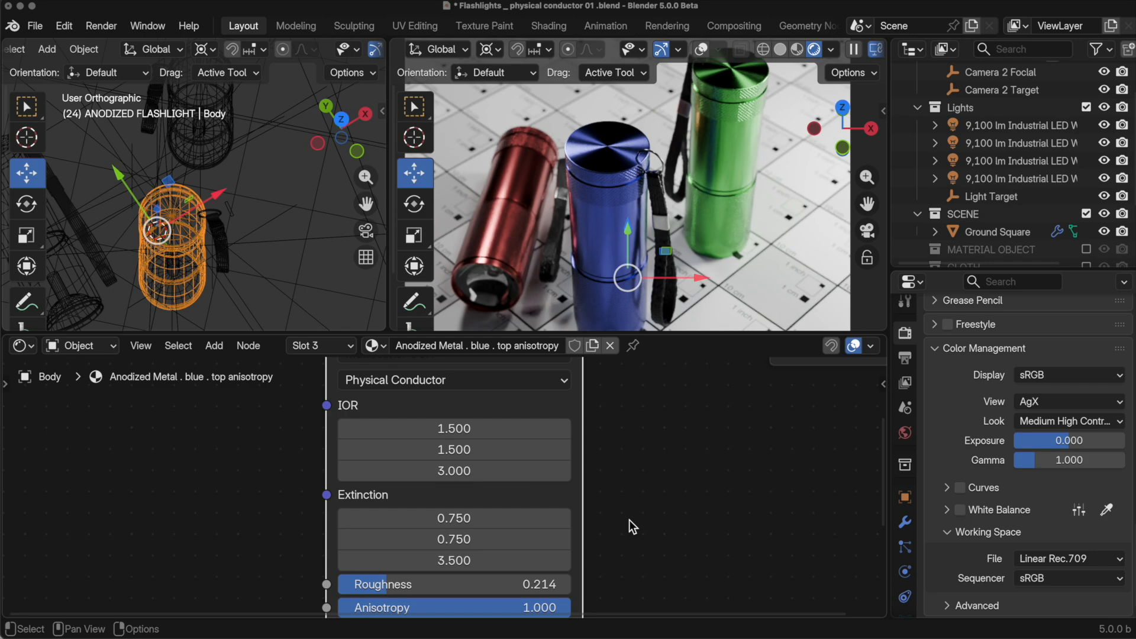
pyautogui.moveTo(684, 433)
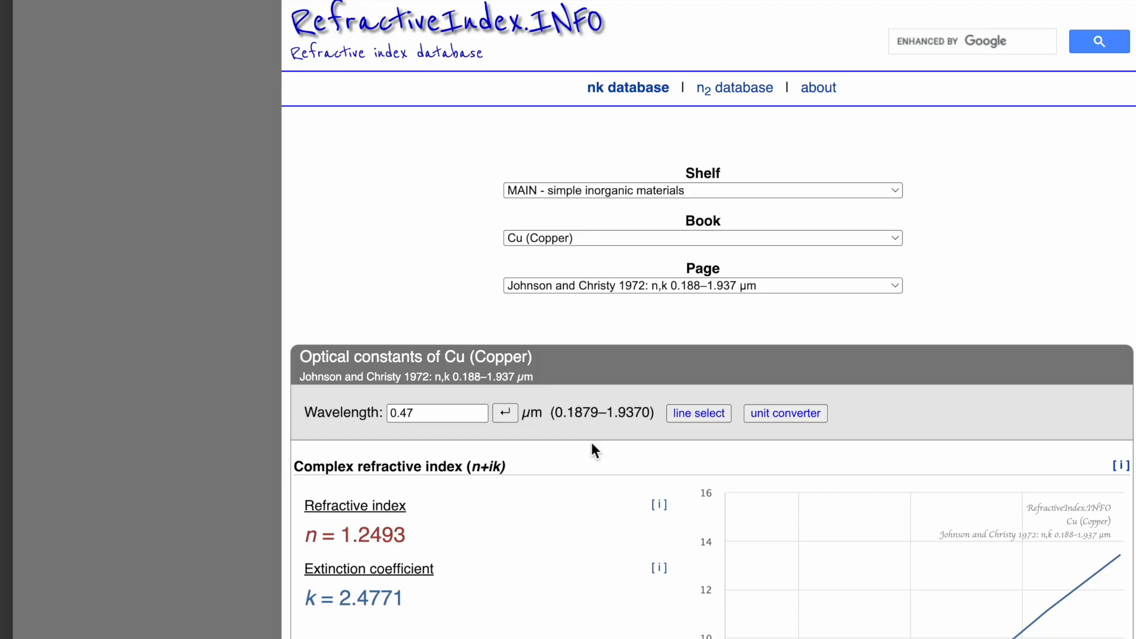
# Keep Copper as the book and select its n value 0.23780 at 0.65 µm wavelength.
pyautogui.click(703, 238)
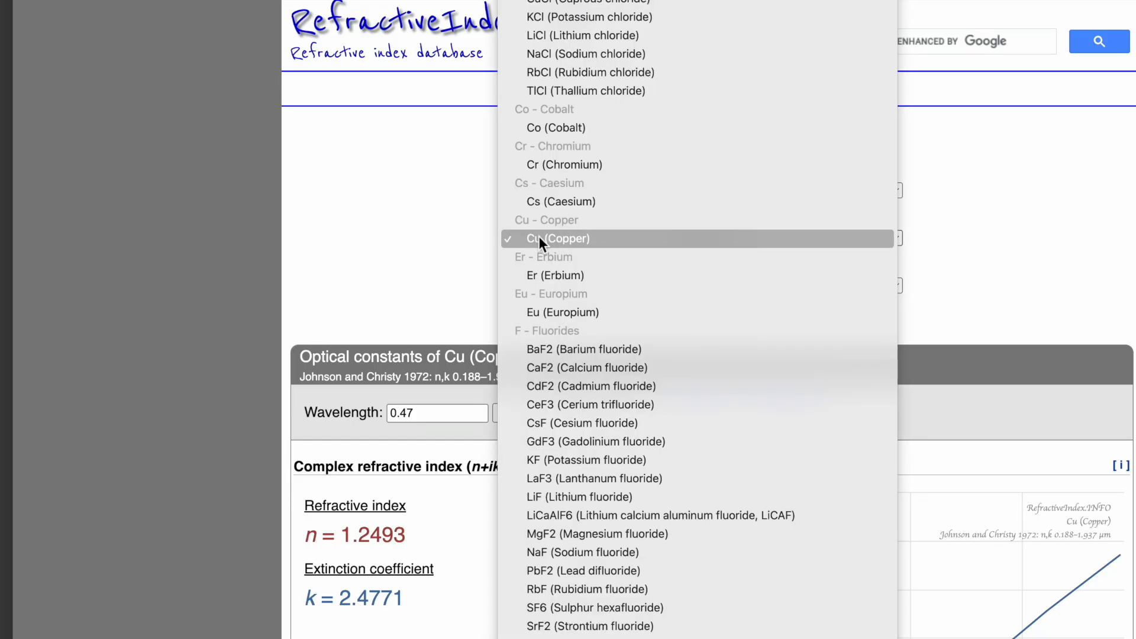
pyautogui.click(552, 239)
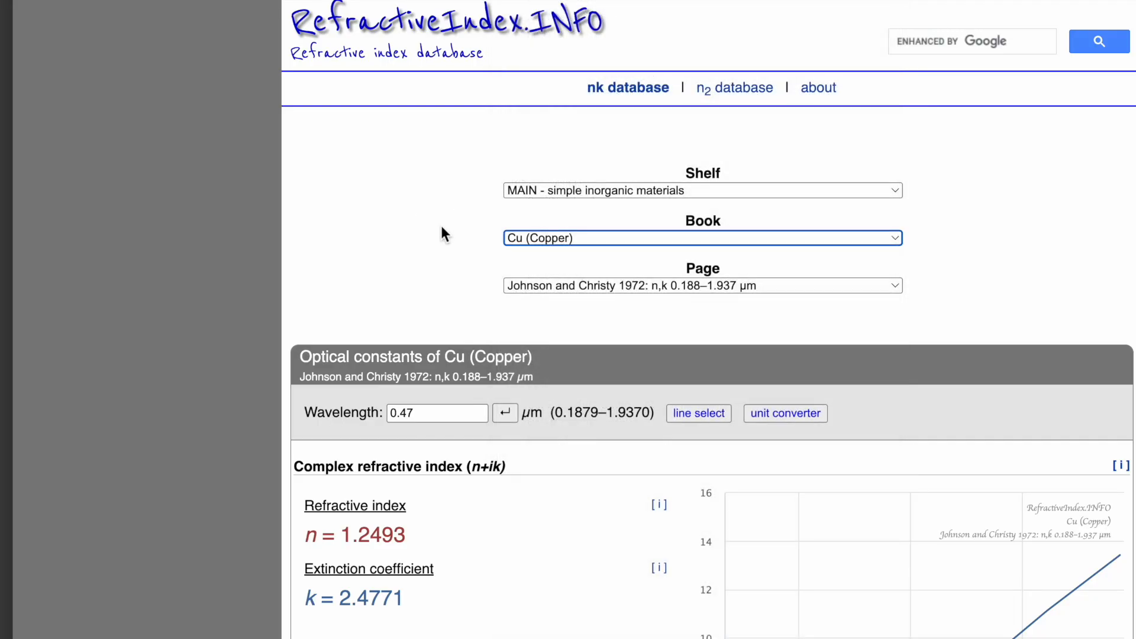
pyautogui.scroll(-3)
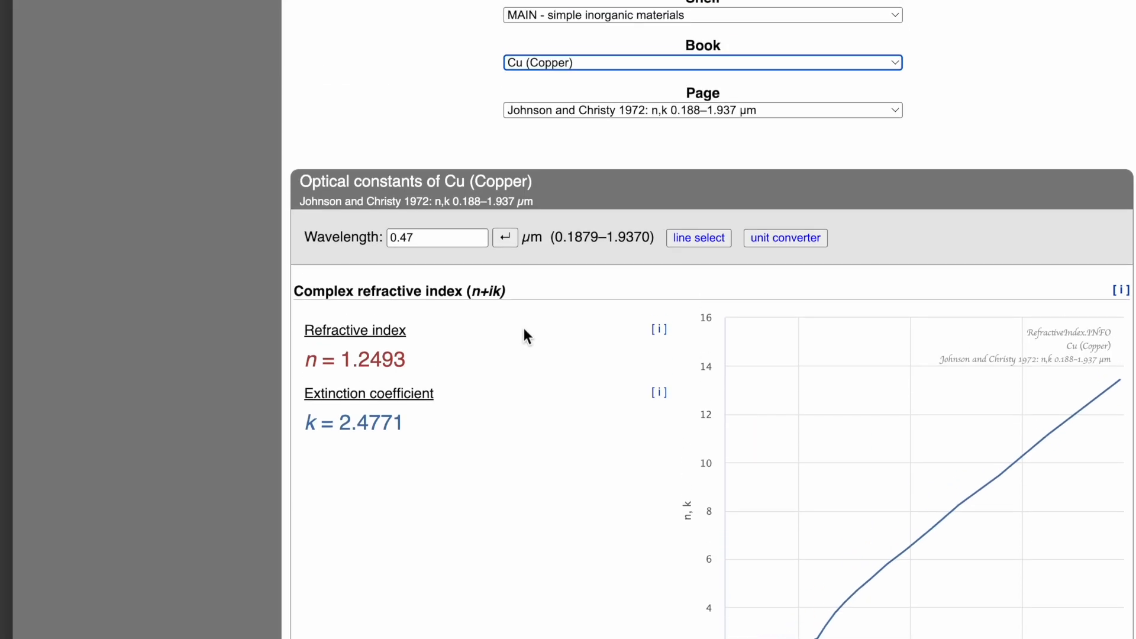
pyautogui.moveTo(419, 339)
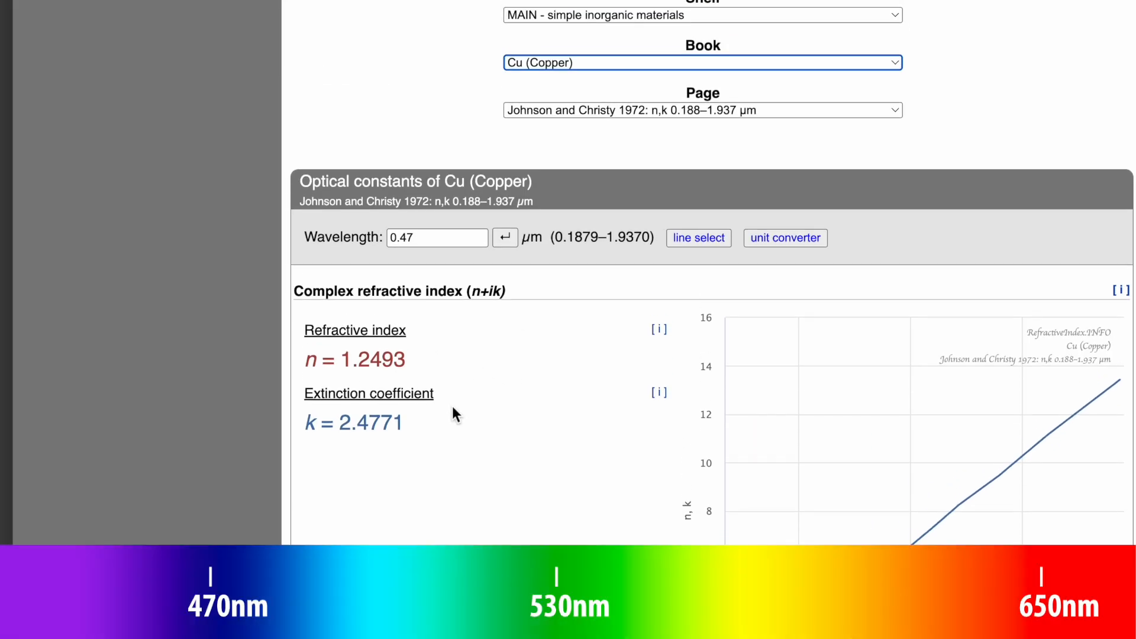
pyautogui.scroll(-3)
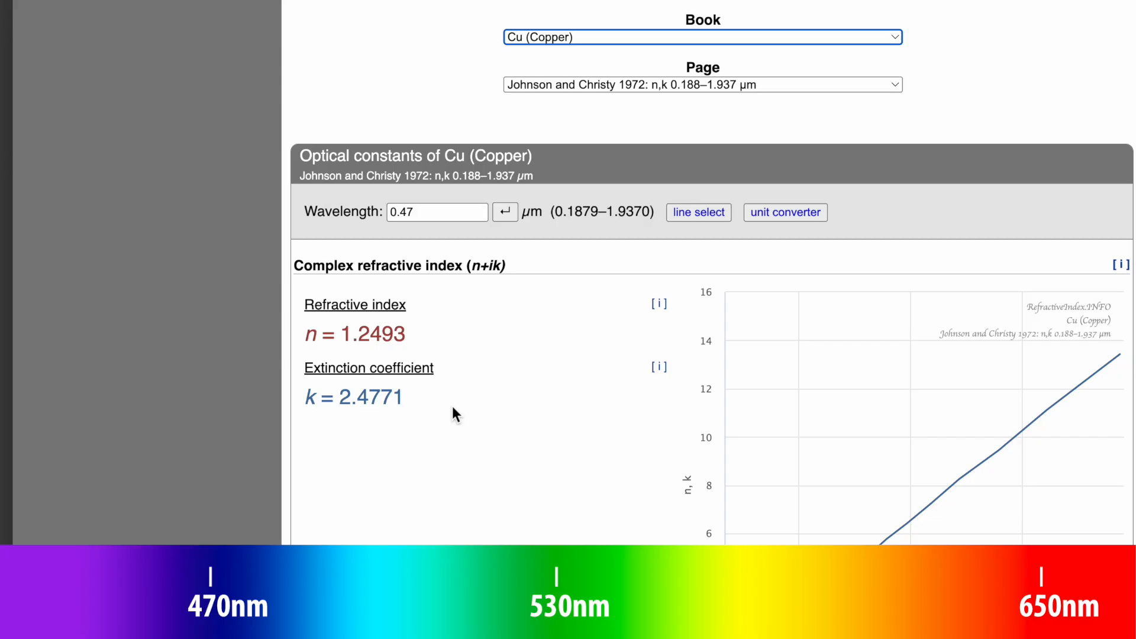
pyautogui.moveTo(601, 362)
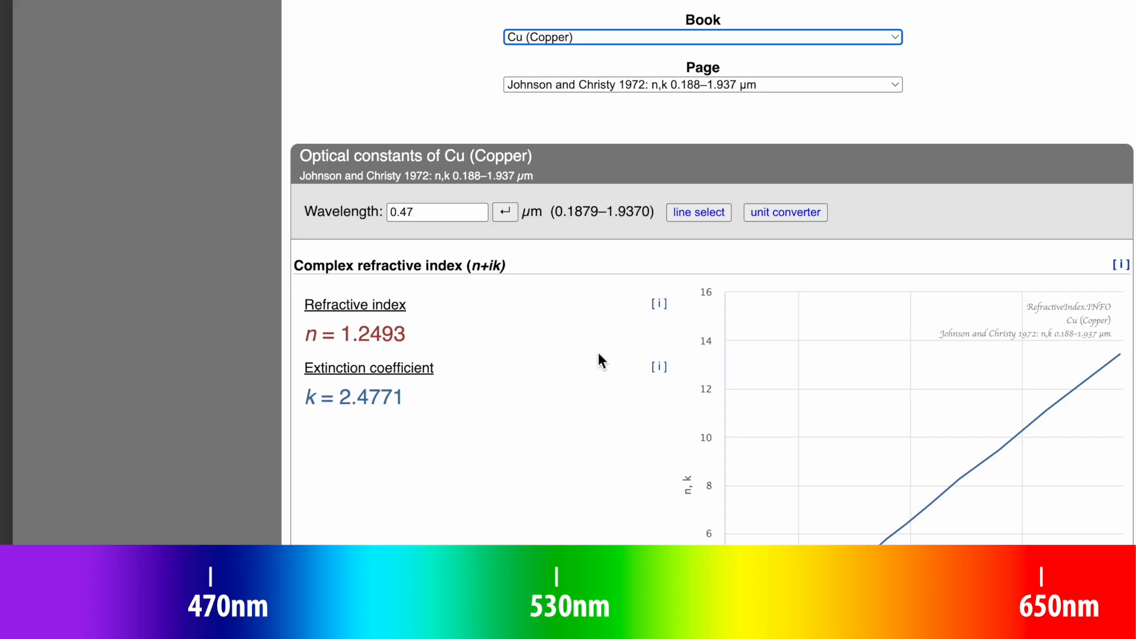
pyautogui.moveTo(482, 259)
pyautogui.write('0.65')
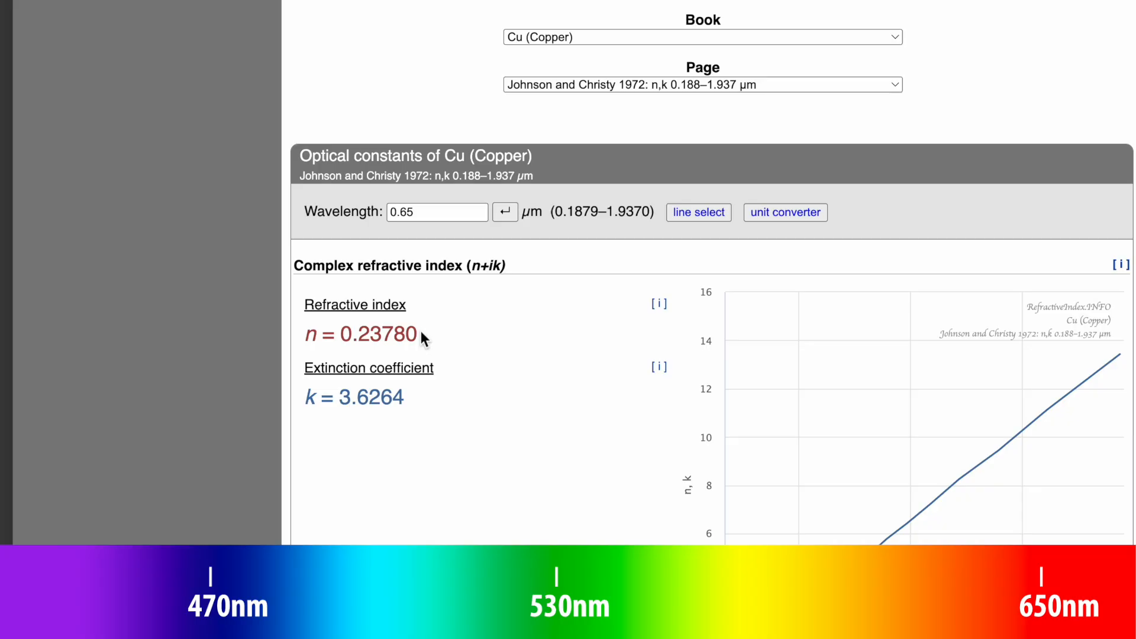
pyautogui.doubleClick(379, 334)
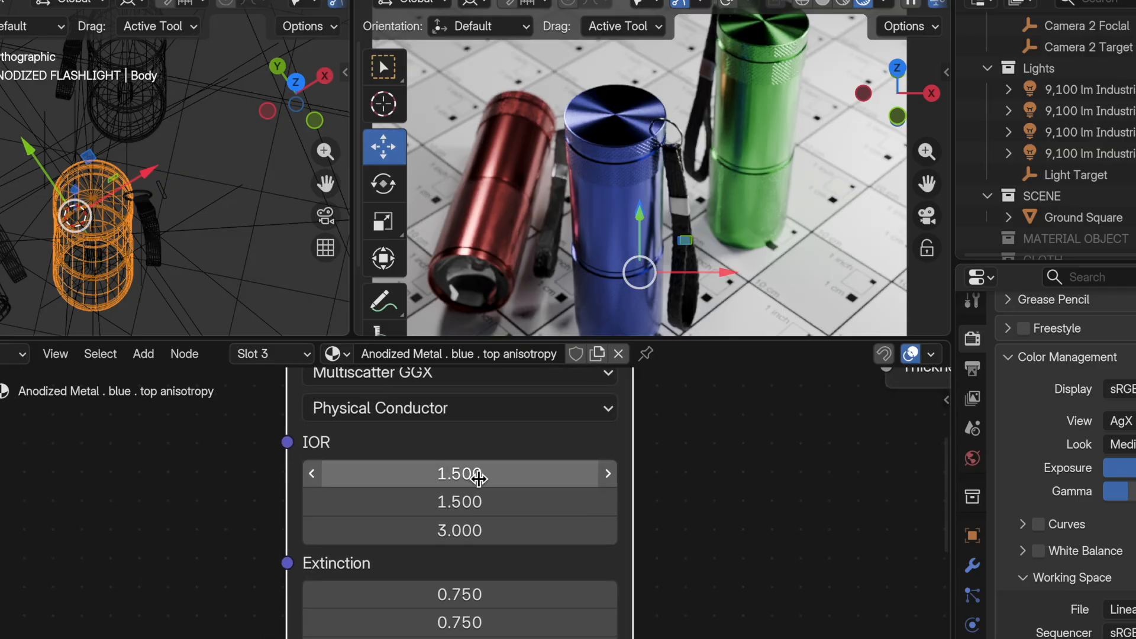
# Set the conductor's first IOR to 0.23780 and first extinction to 3.626.
pyautogui.doubleClick(459, 474)
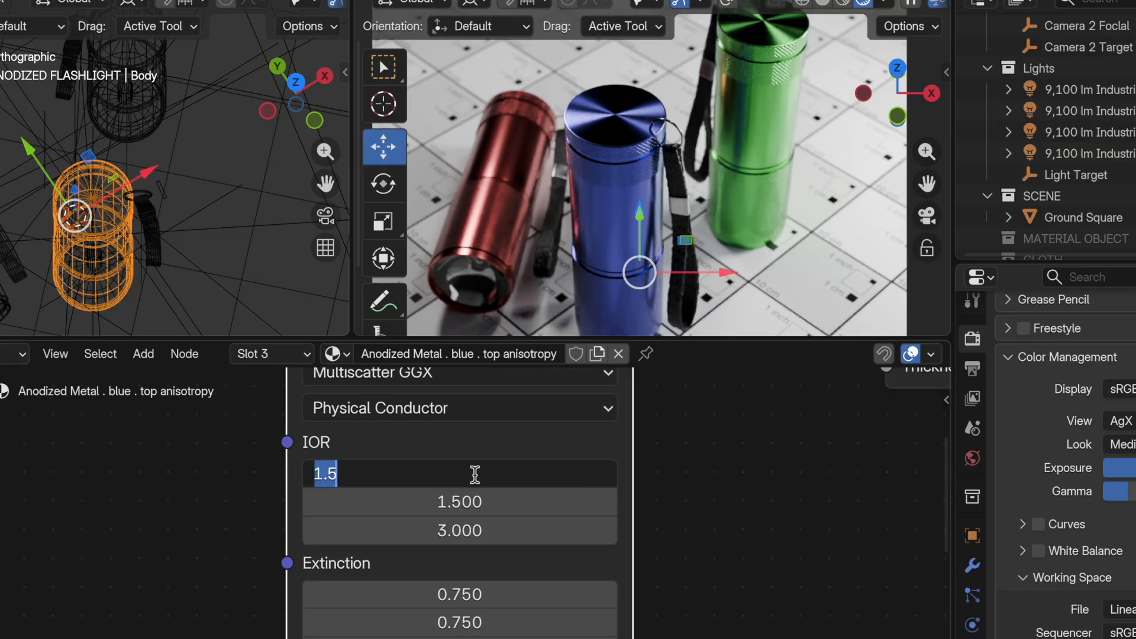
pyautogui.write('0.23780')
pyautogui.click(459, 594)
pyautogui.write('3.626')
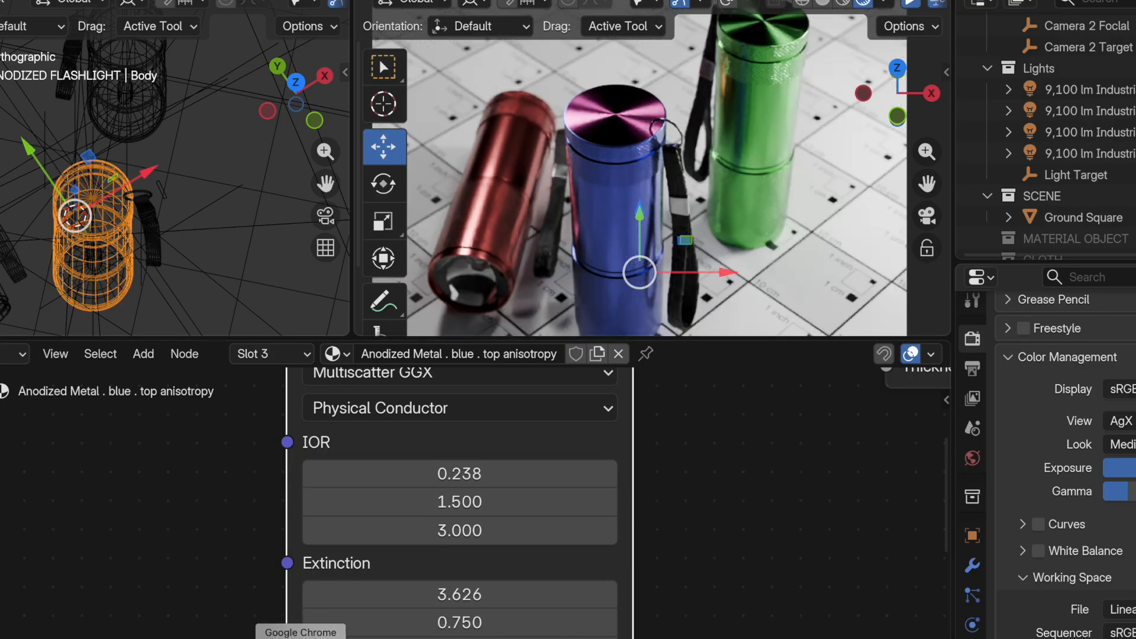
pyautogui.click(300, 632)
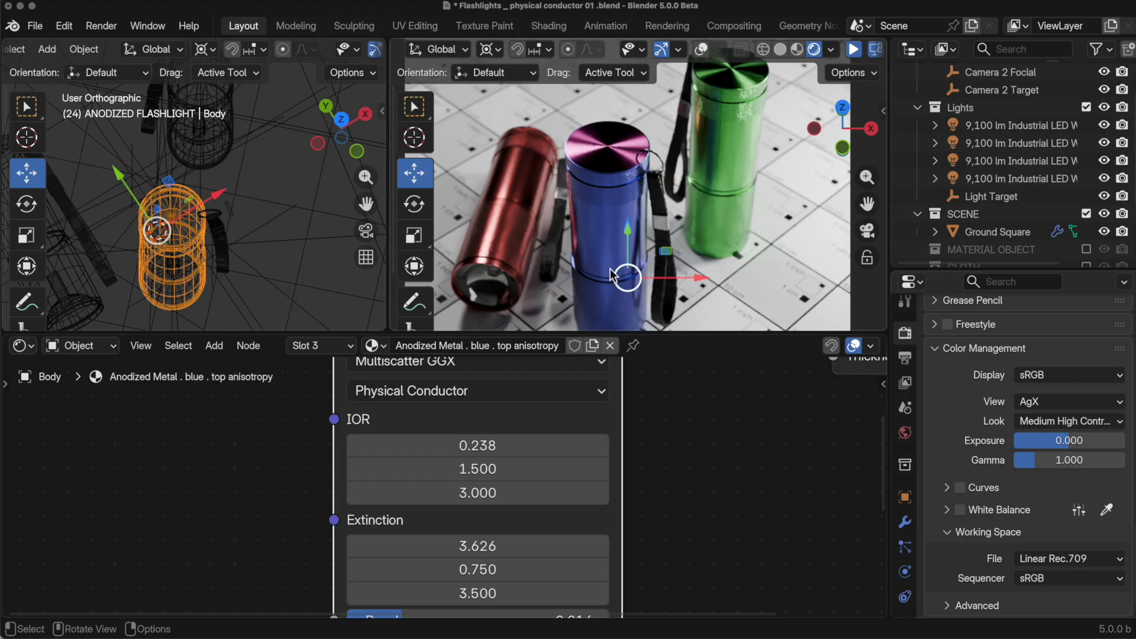
pyautogui.moveTo(645, 253)
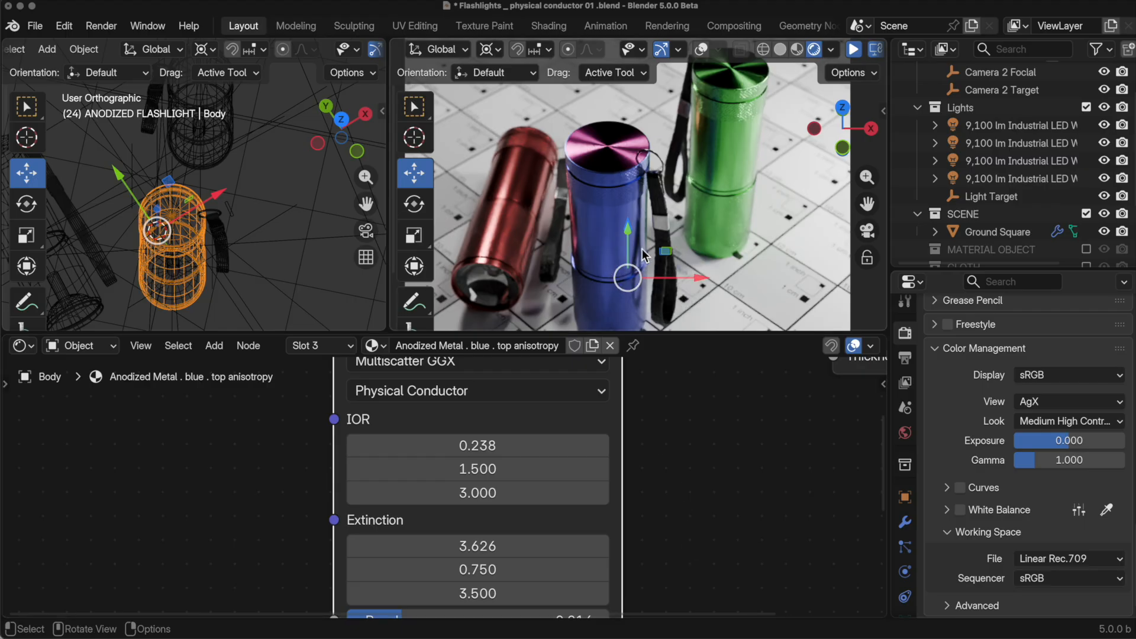
pyautogui.moveTo(645, 252)
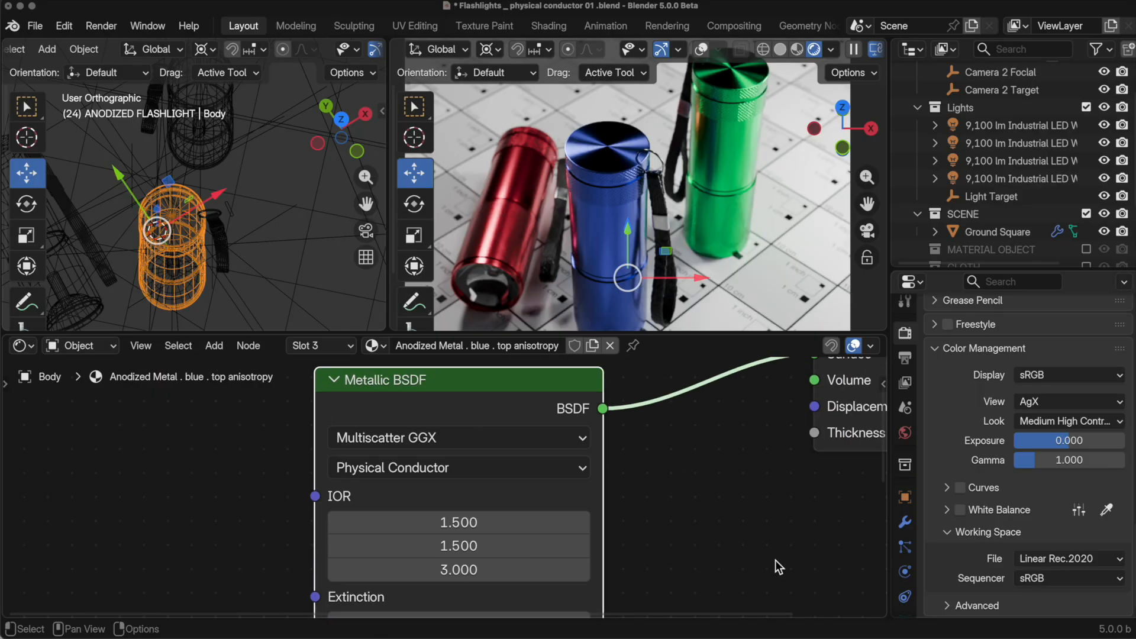
pyautogui.scroll(-3)
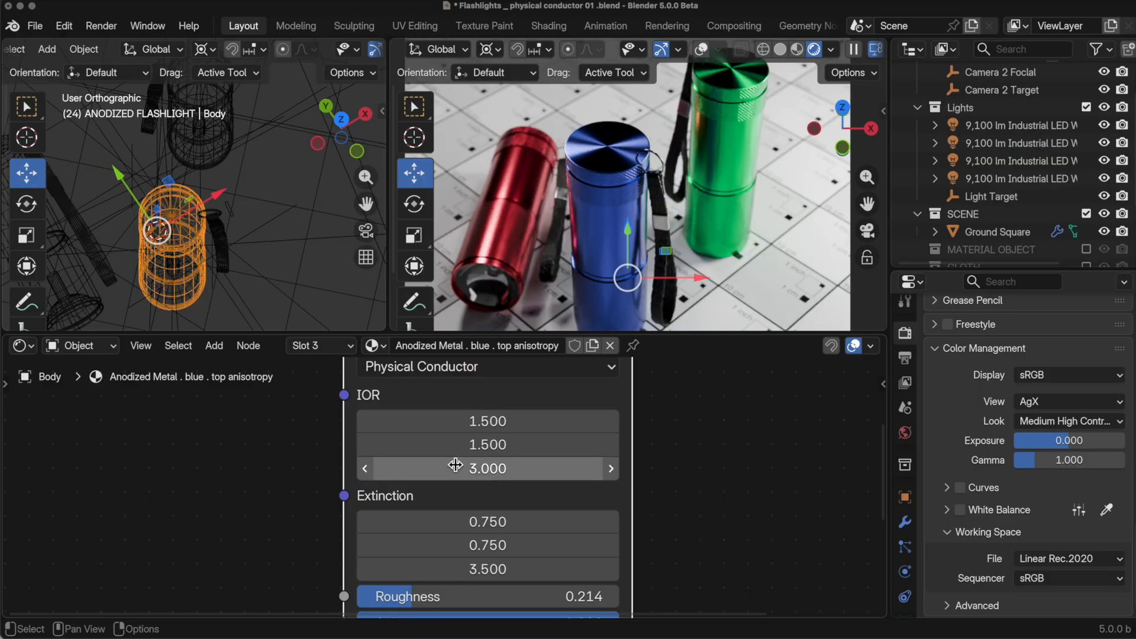
pyautogui.moveTo(450, 405)
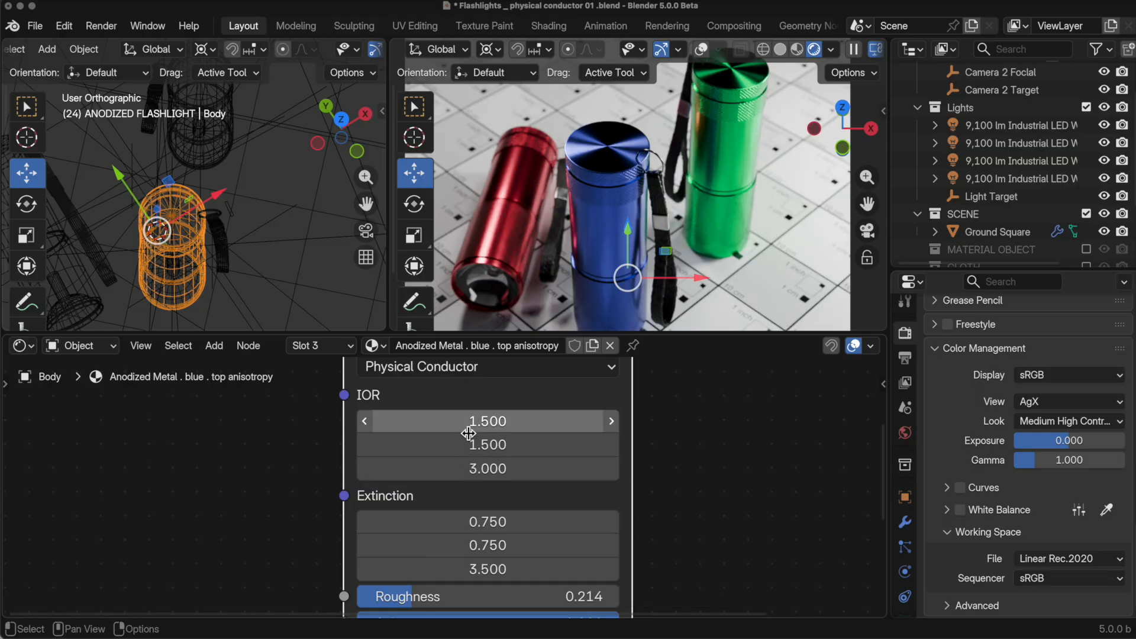
pyautogui.moveTo(466, 422)
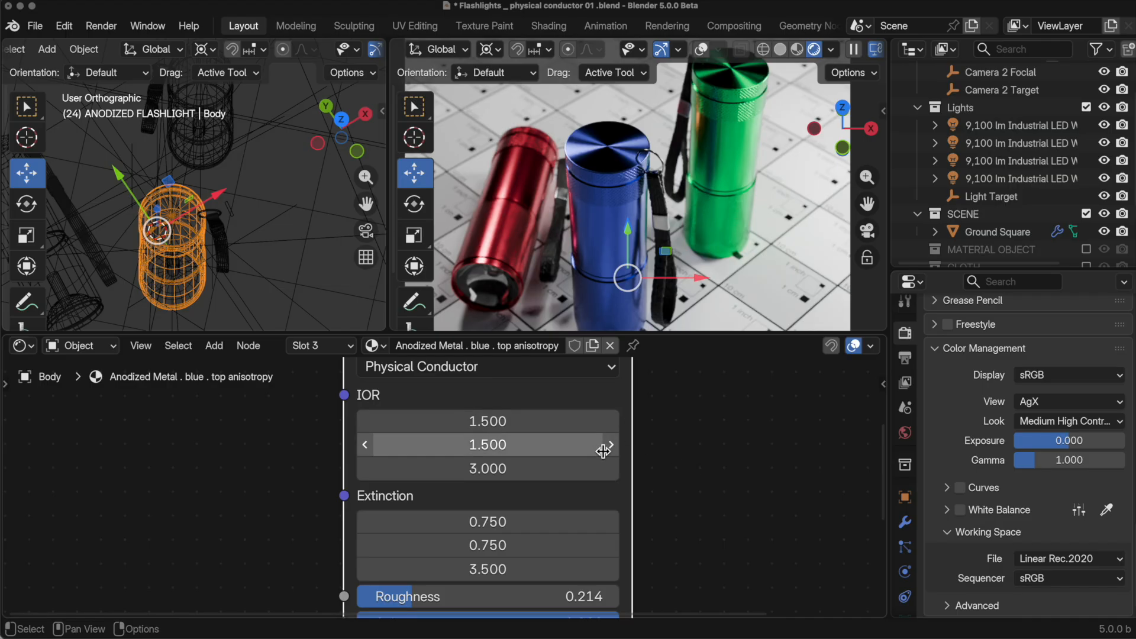
pyautogui.moveTo(597, 445)
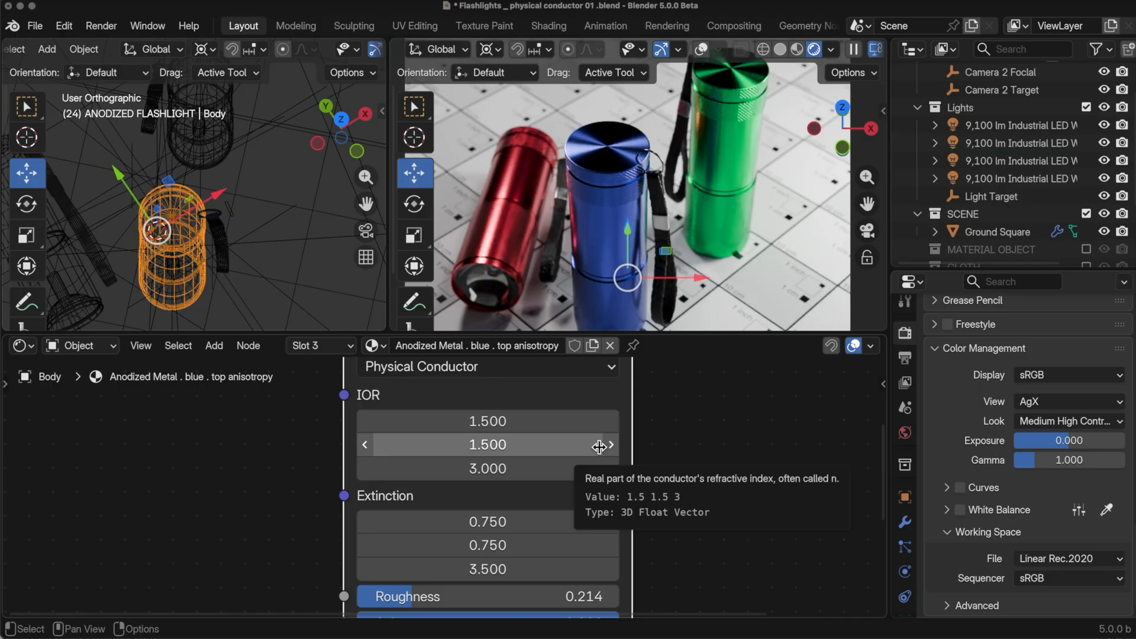
pyautogui.moveTo(784, 586)
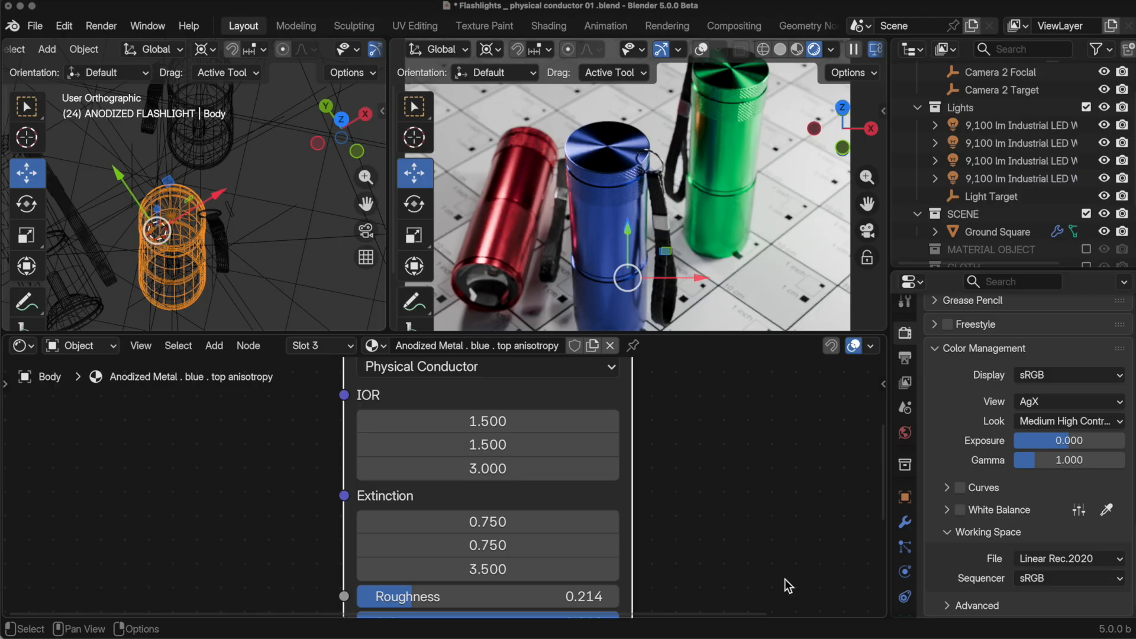
pyautogui.moveTo(689, 501)
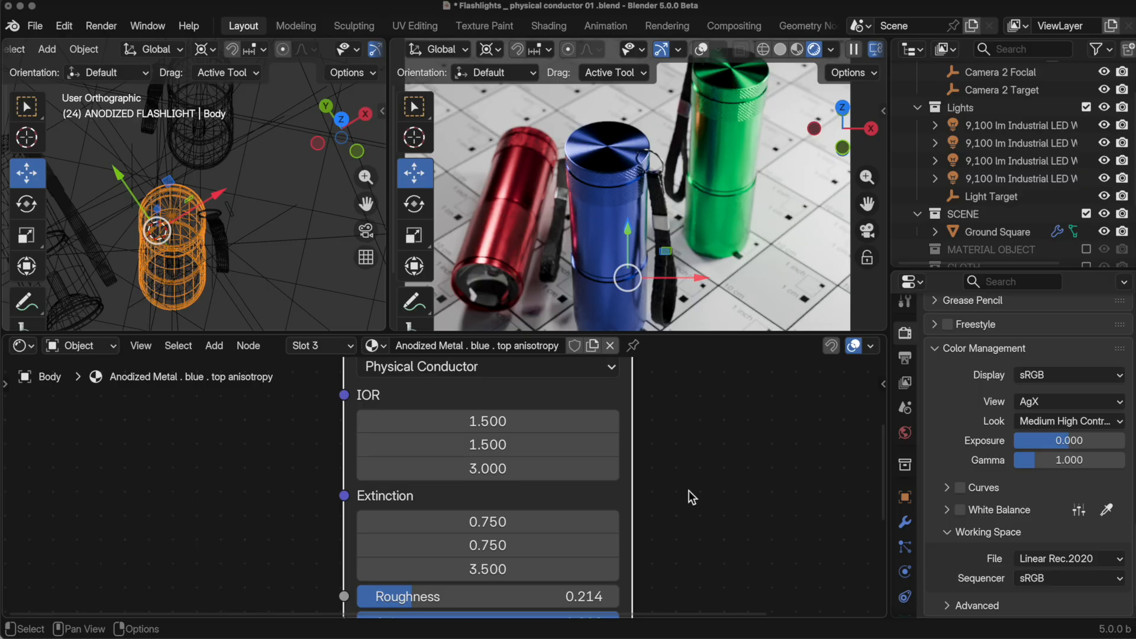
pyautogui.moveTo(696, 499)
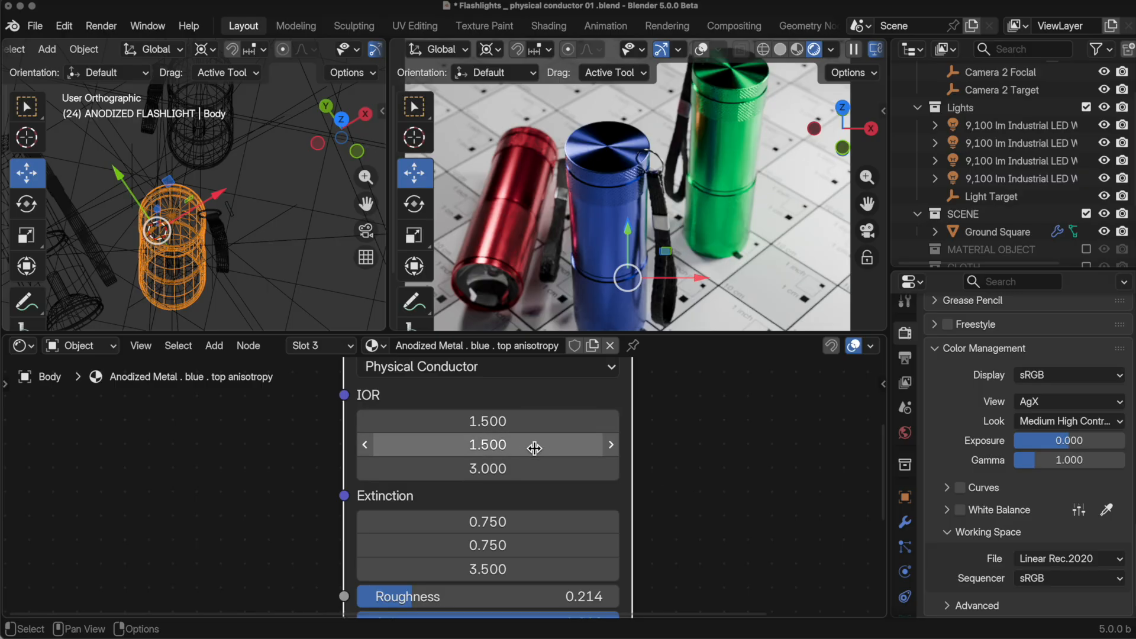
pyautogui.moveTo(533, 473)
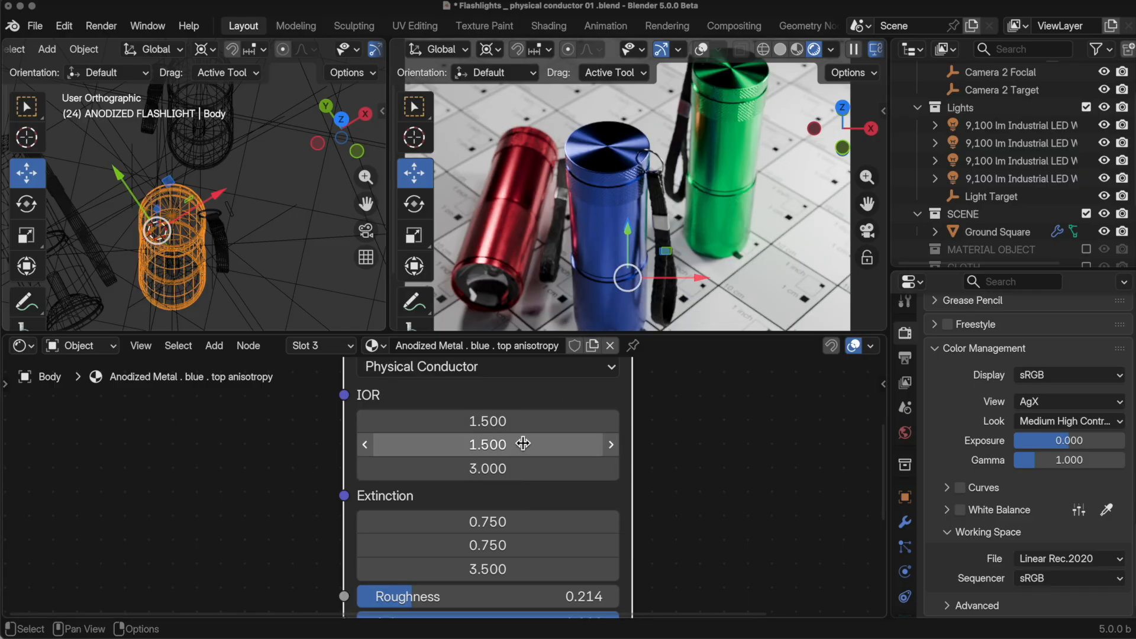
pyautogui.moveTo(521, 544)
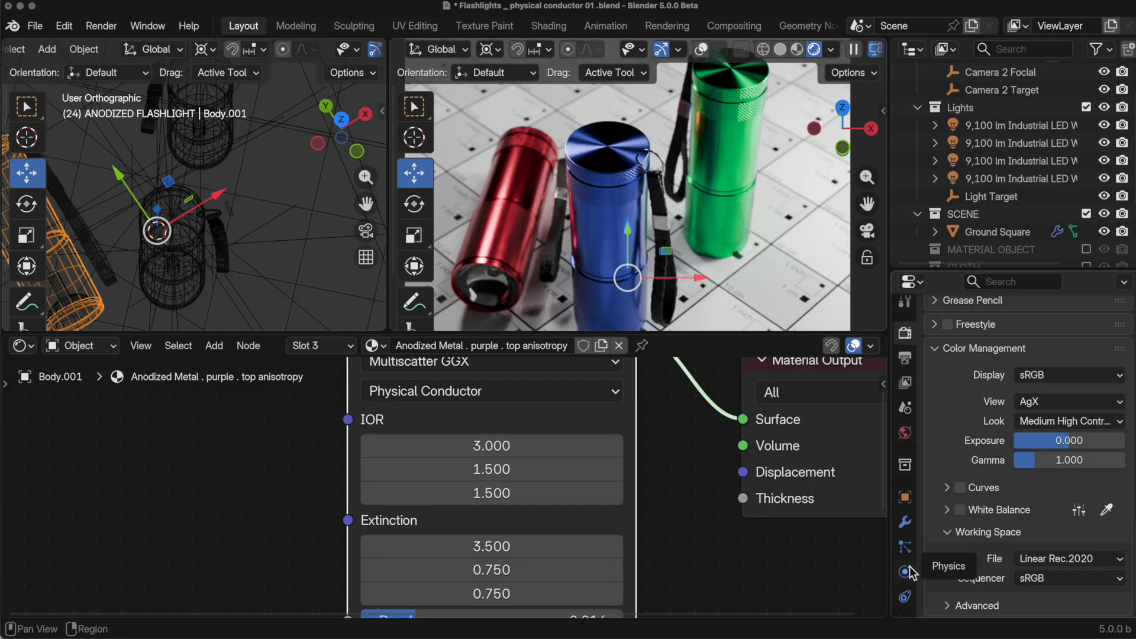
# Show the body's material slots and switch to the Anodized Metal . purple material.
pyautogui.click(904, 571)
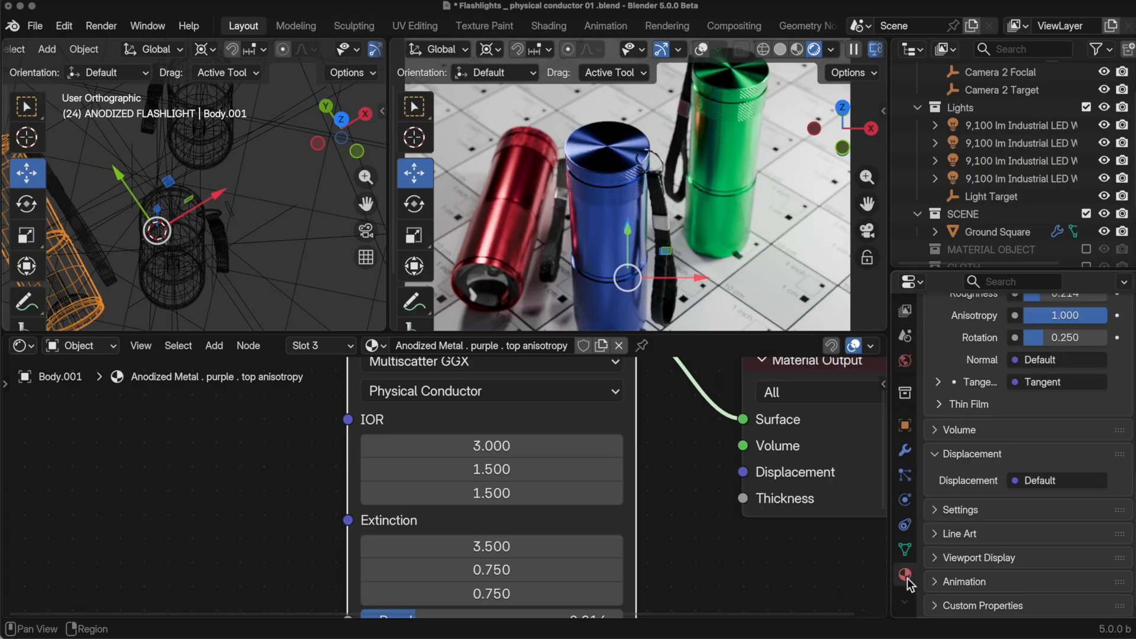
pyautogui.click(905, 573)
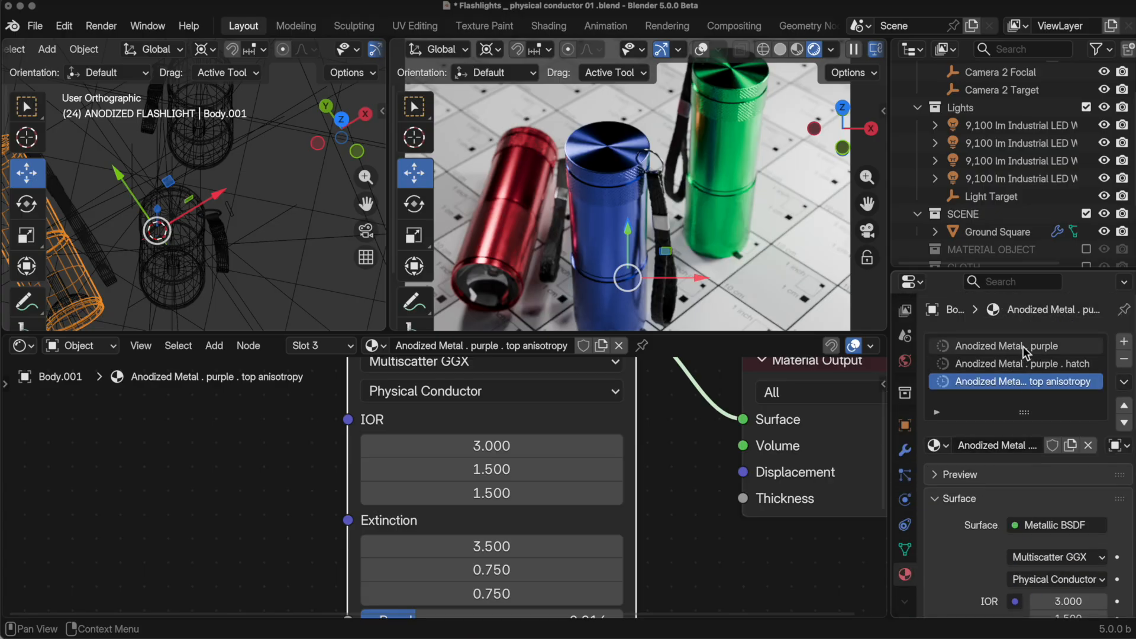
pyautogui.click(1015, 346)
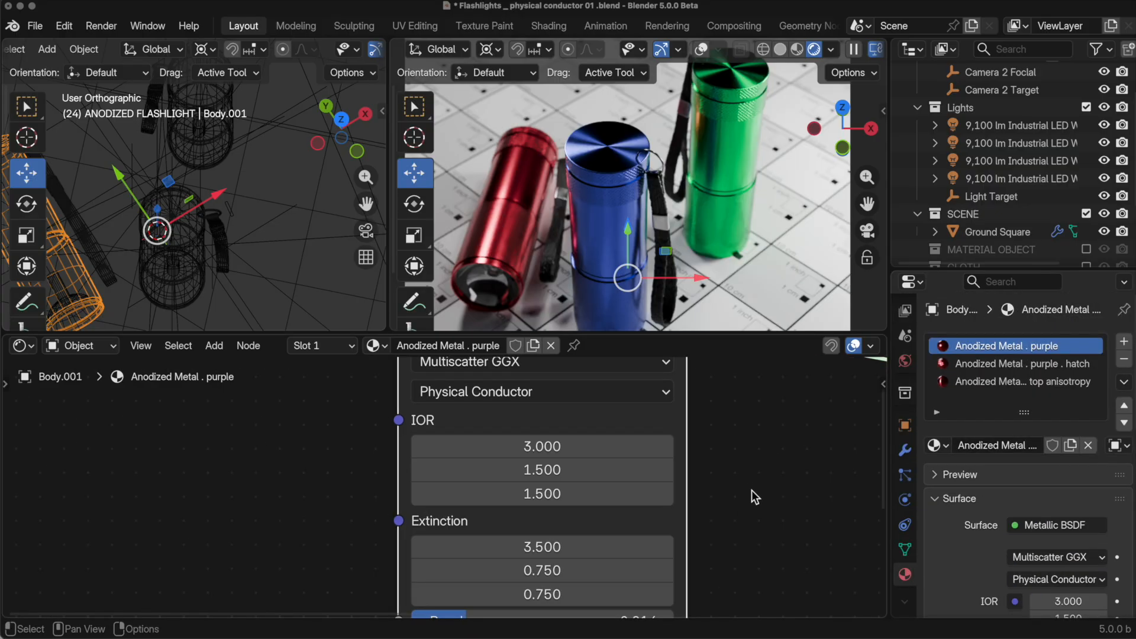
pyautogui.moveTo(635, 448)
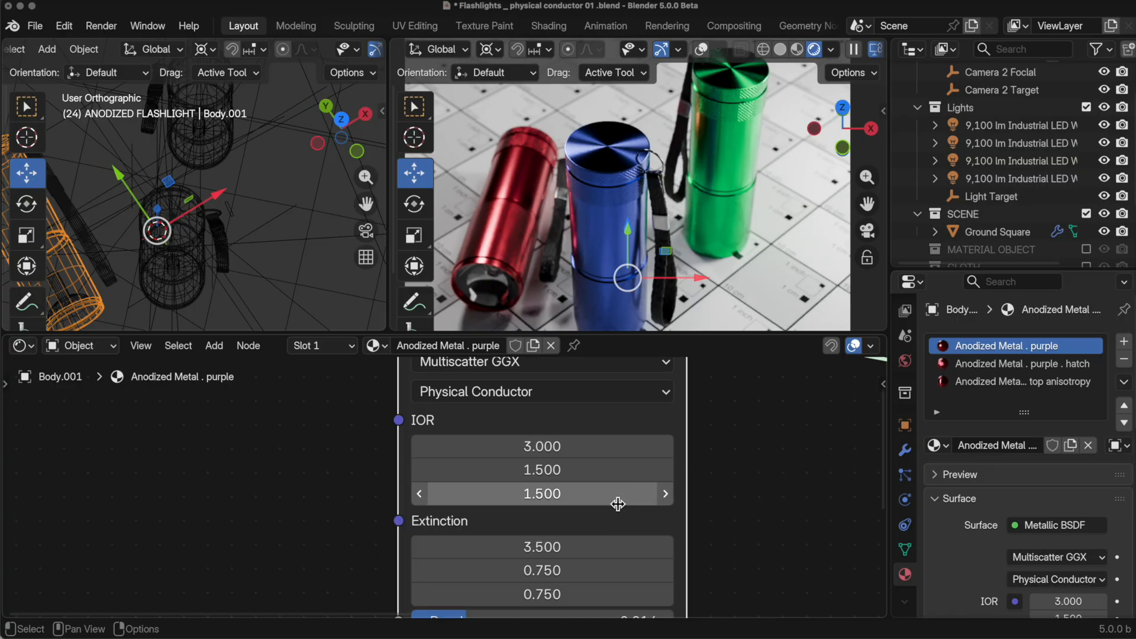
pyautogui.moveTo(582, 547)
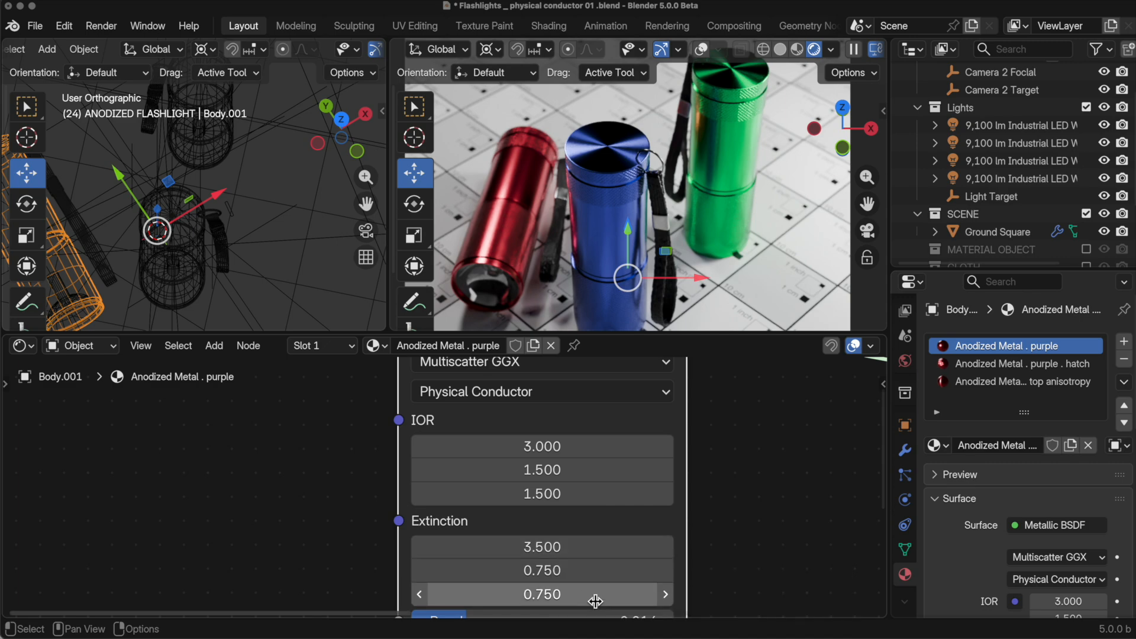
pyautogui.moveTo(740, 486)
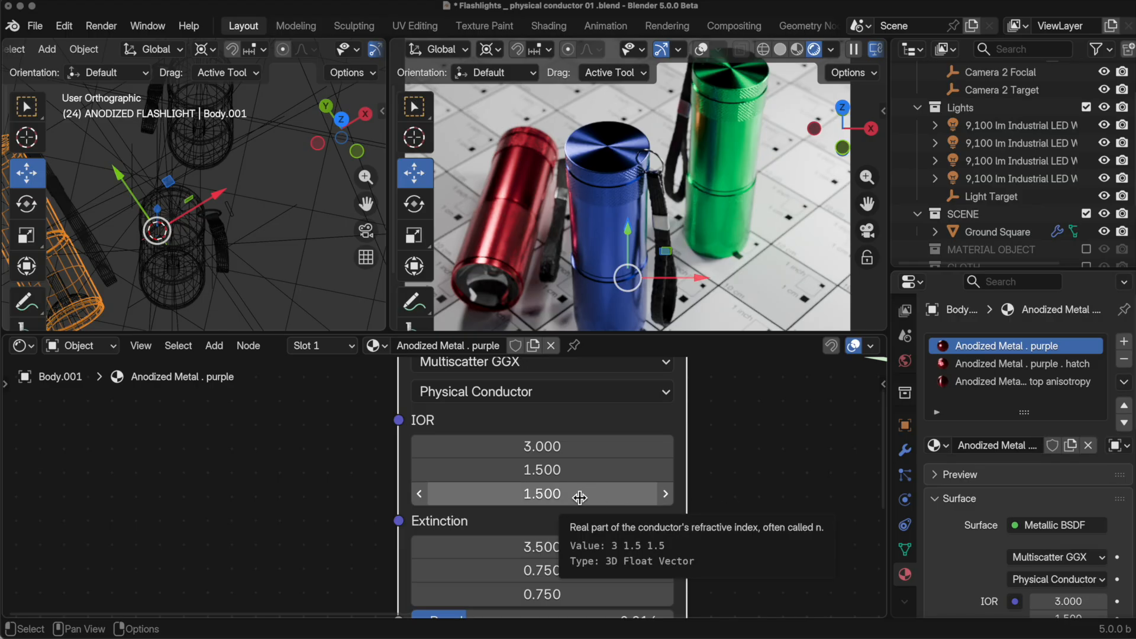
# Set the conductor's third IOR to 2.5 and third extinction to 1.5.
pyautogui.doubleClick(543, 493)
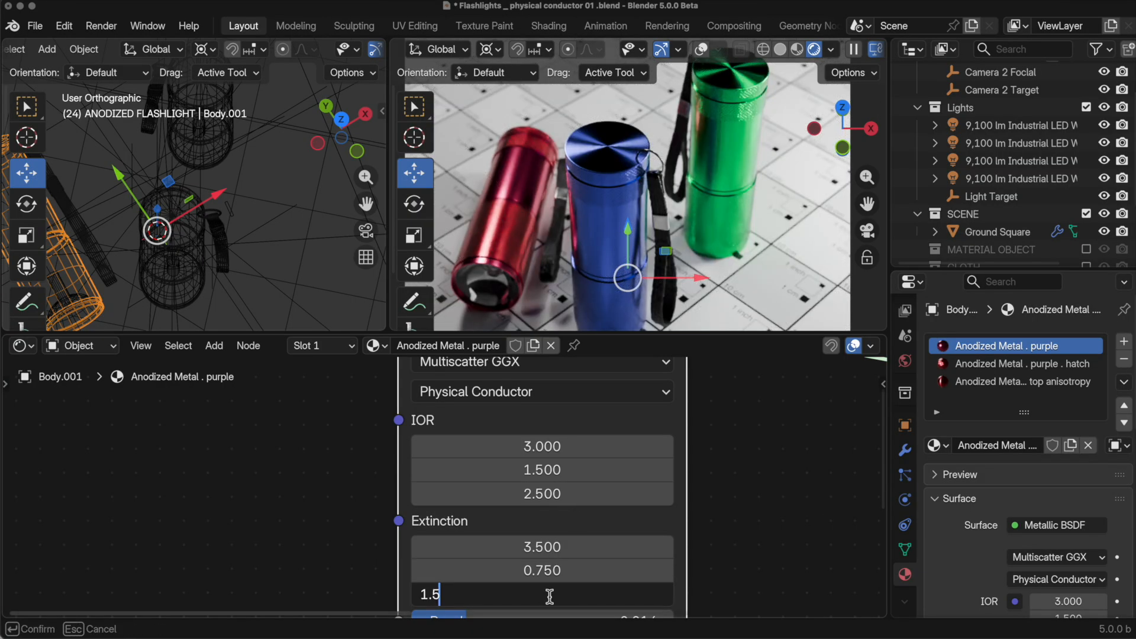
pyautogui.press('Return')
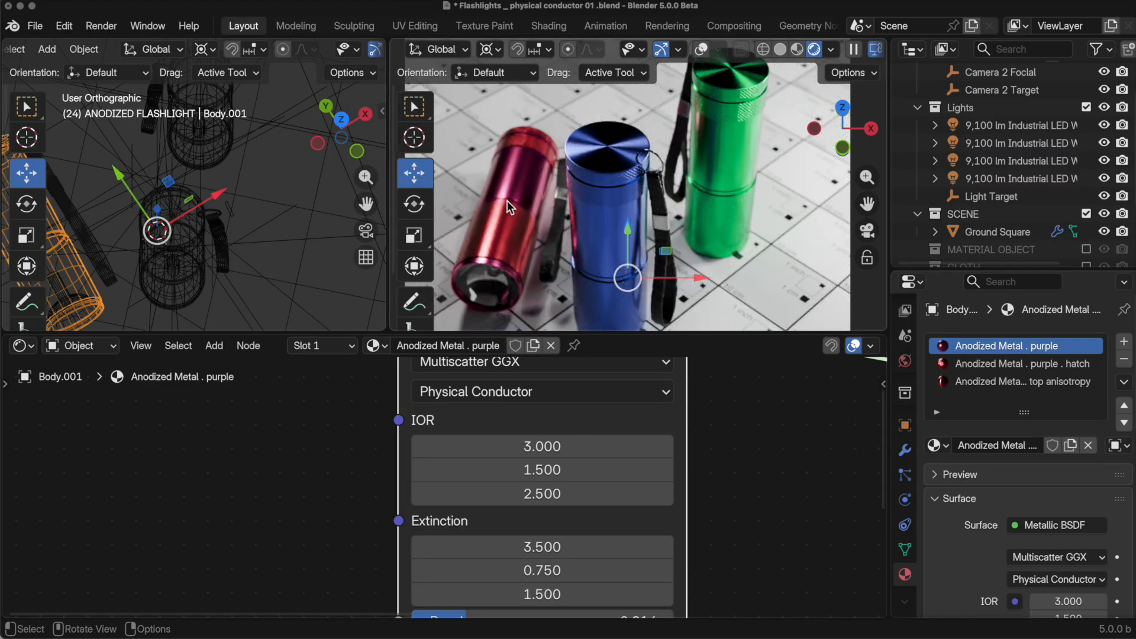
pyautogui.moveTo(544, 220)
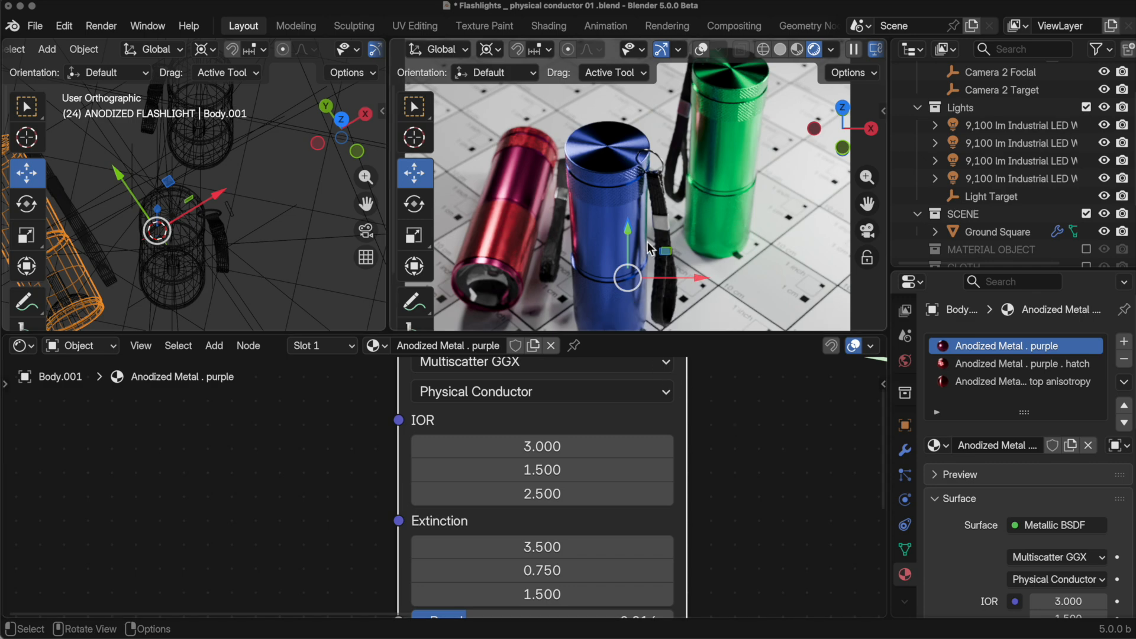
pyautogui.moveTo(628, 235)
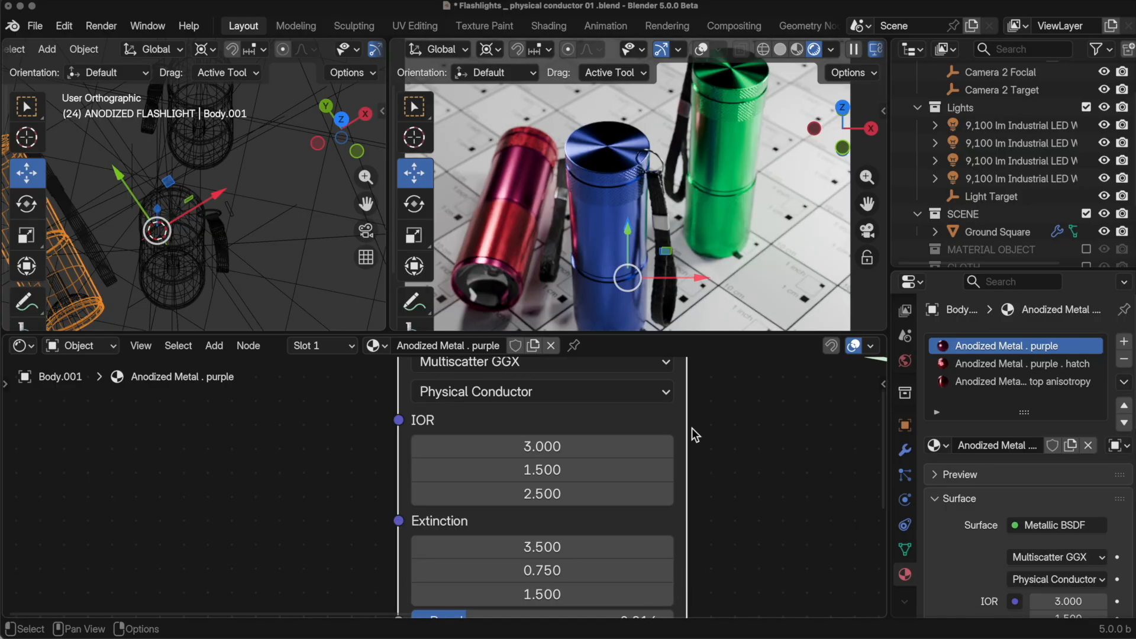
pyautogui.moveTo(686, 472)
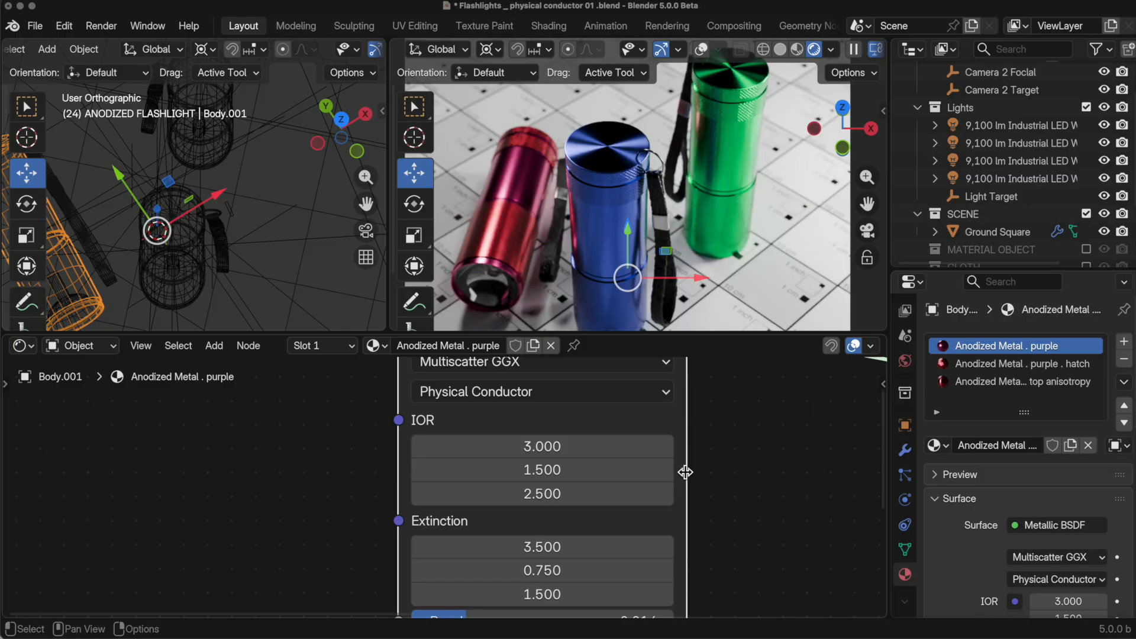
pyautogui.moveTo(787, 544)
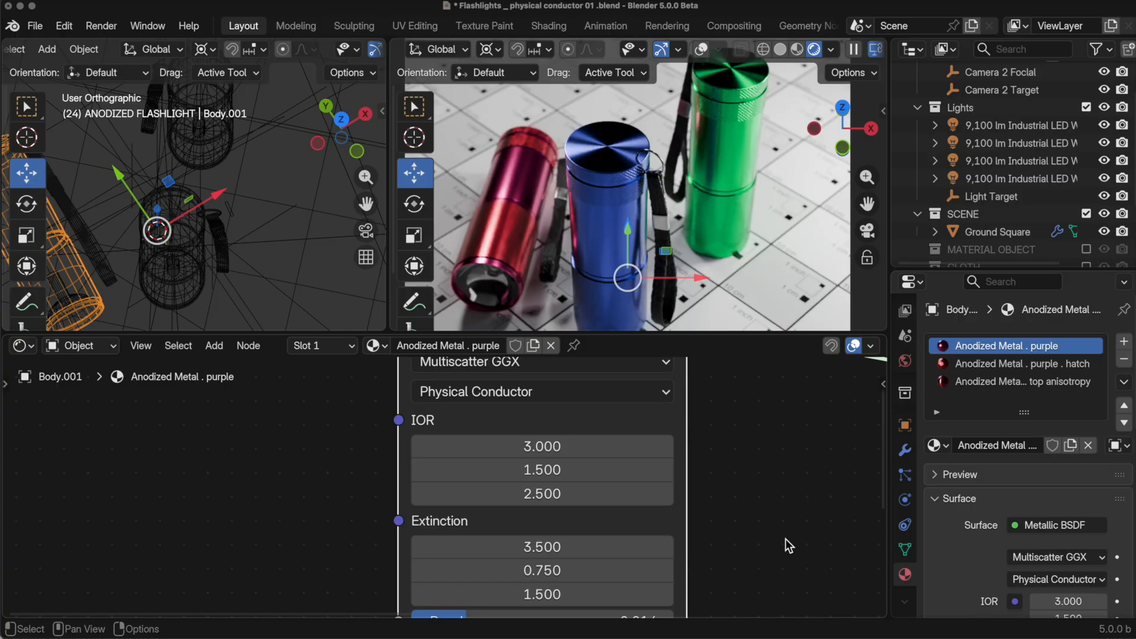